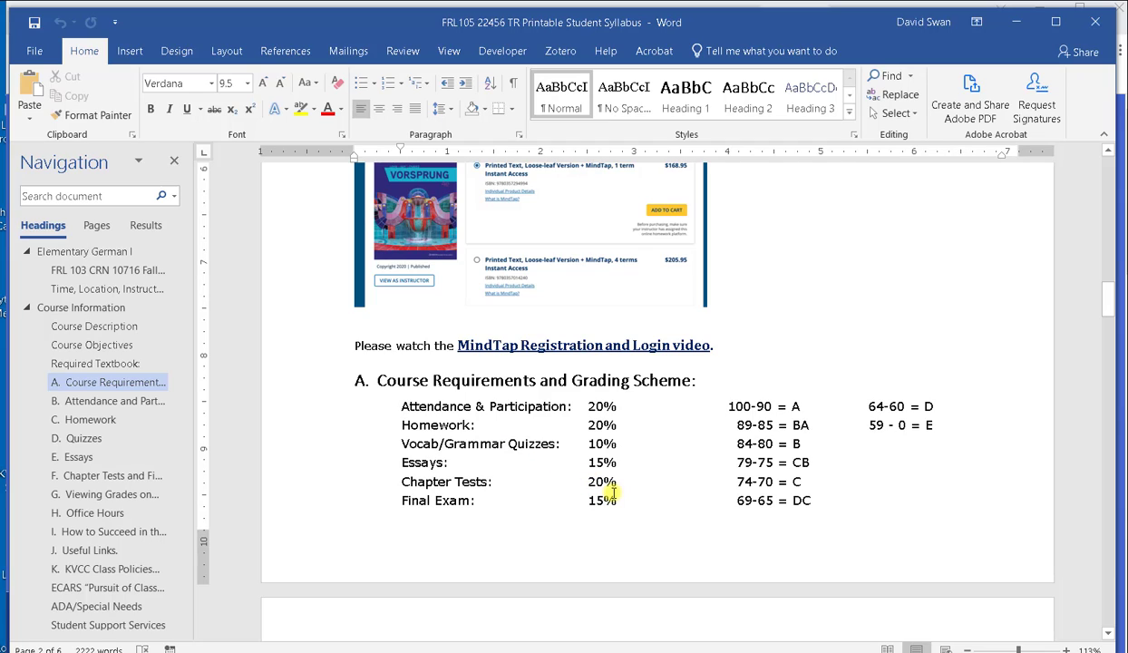
pyautogui.moveTo(637, 491)
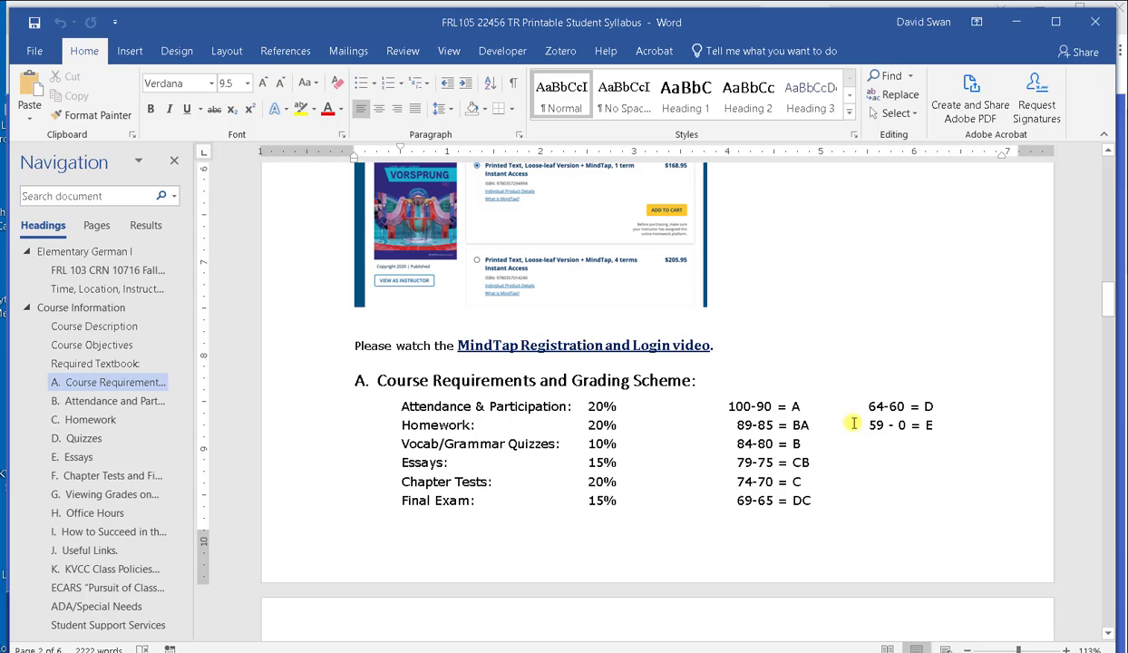
pyautogui.moveTo(587, 424)
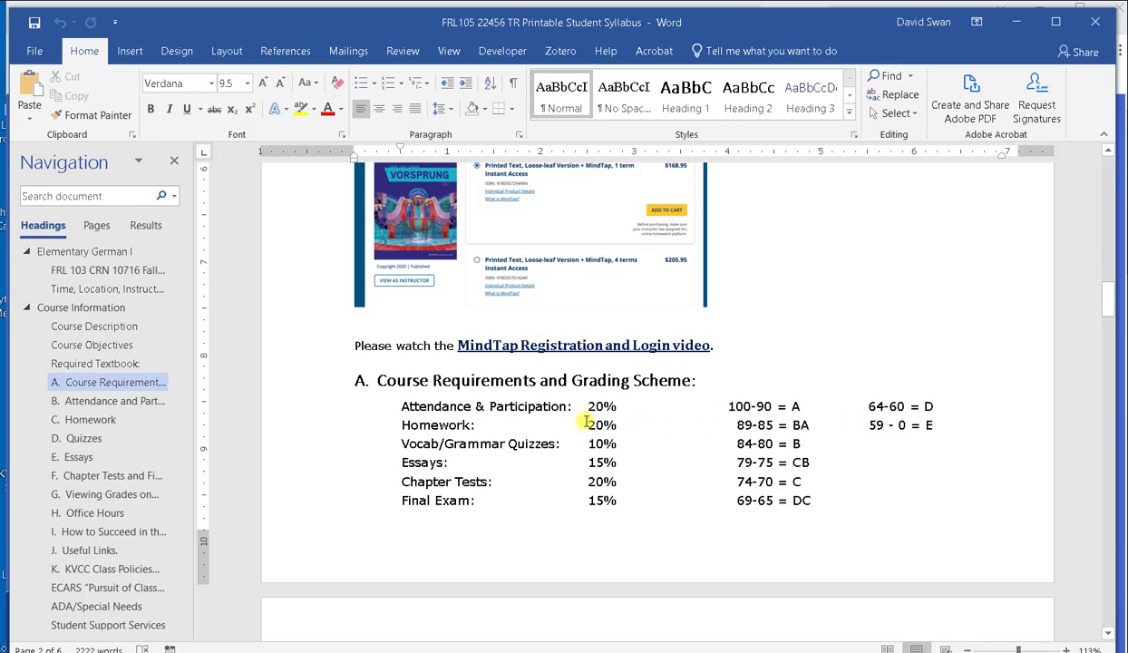
pyautogui.moveTo(397, 420)
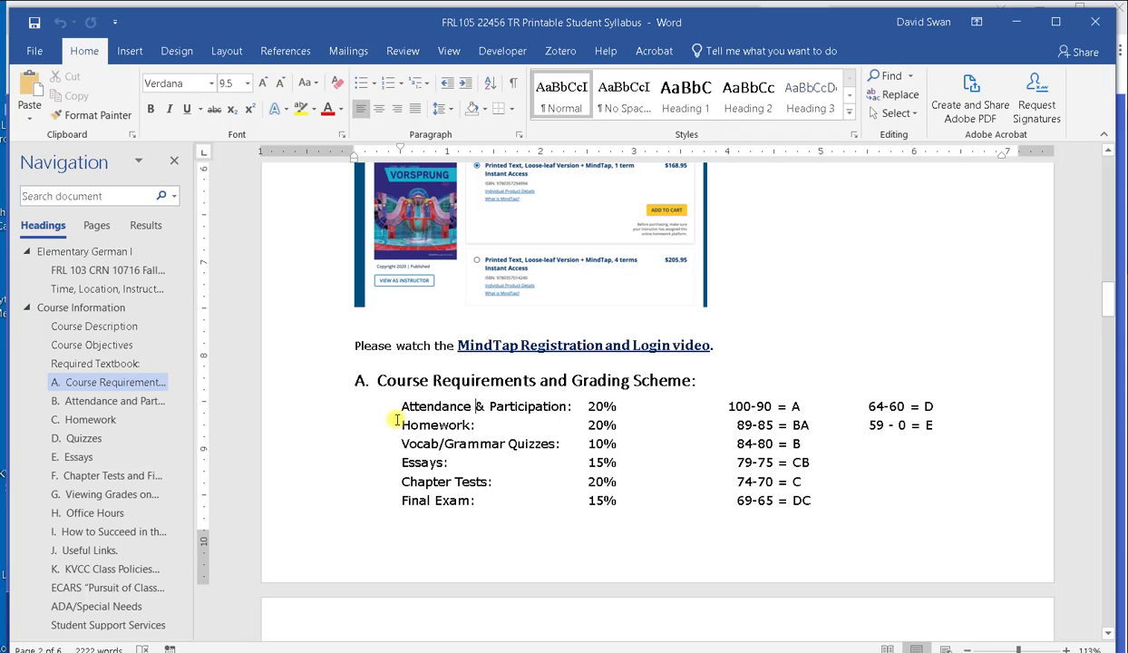
pyautogui.moveTo(391, 415)
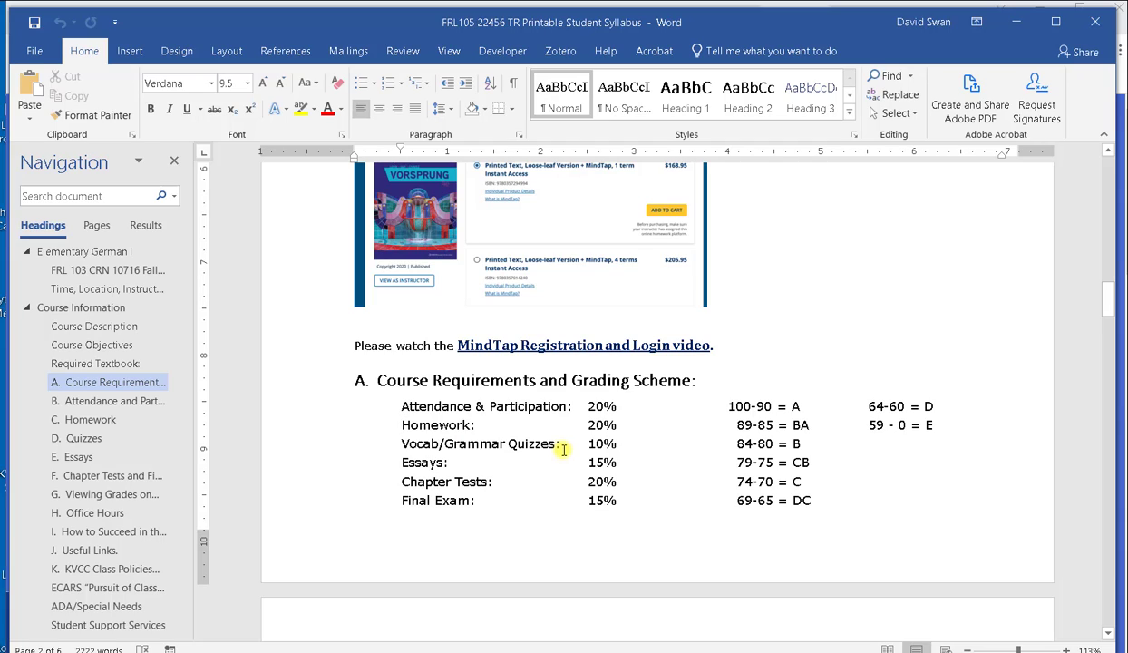
pyautogui.moveTo(624, 446)
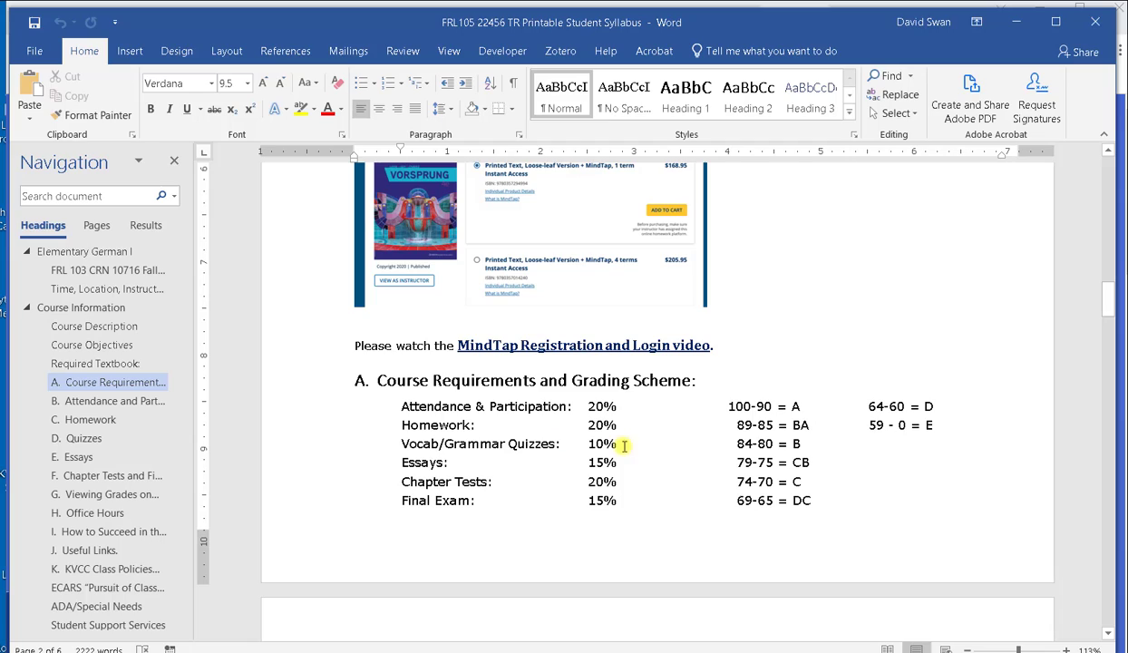
pyautogui.moveTo(835, 433)
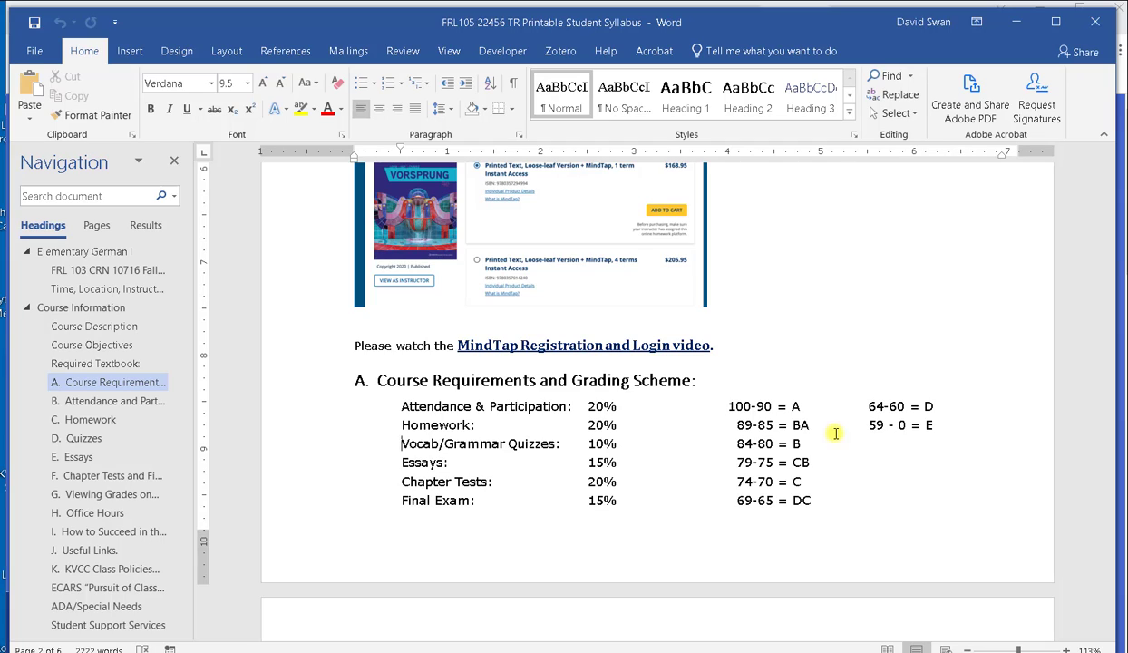
pyautogui.moveTo(832, 433)
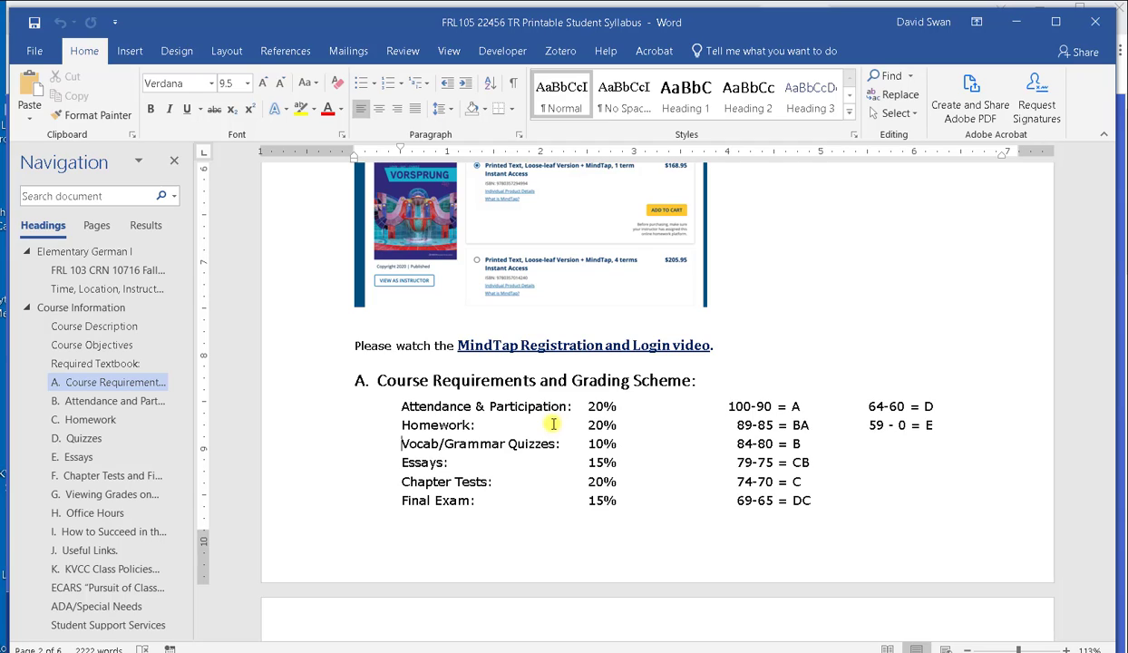
pyautogui.moveTo(513, 418)
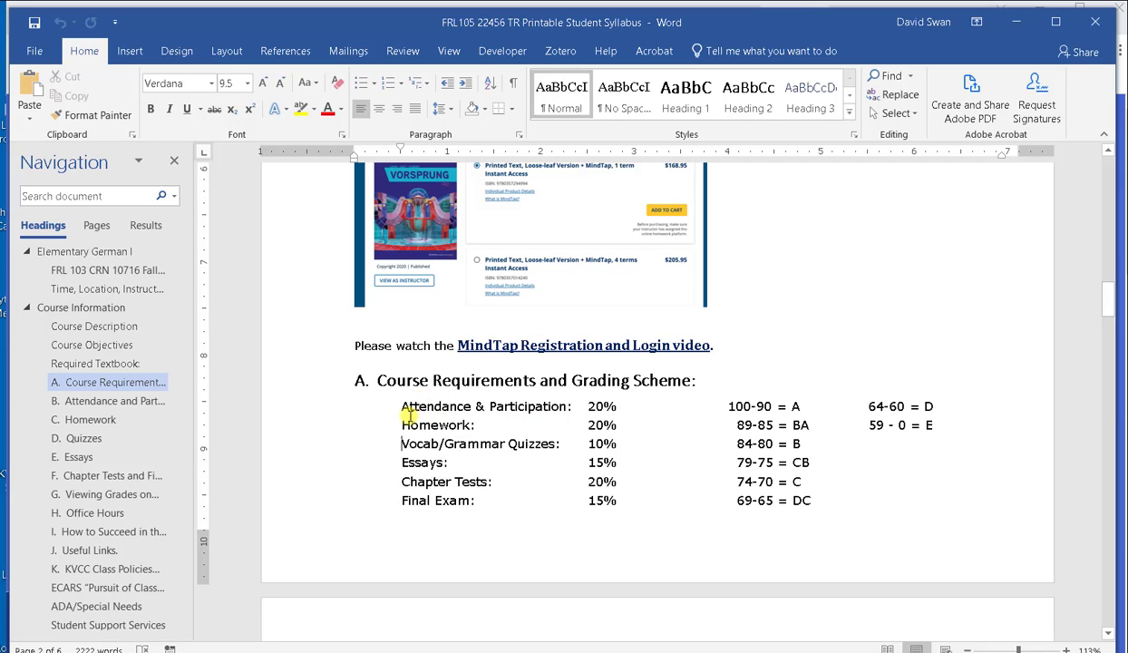
pyautogui.moveTo(697, 466)
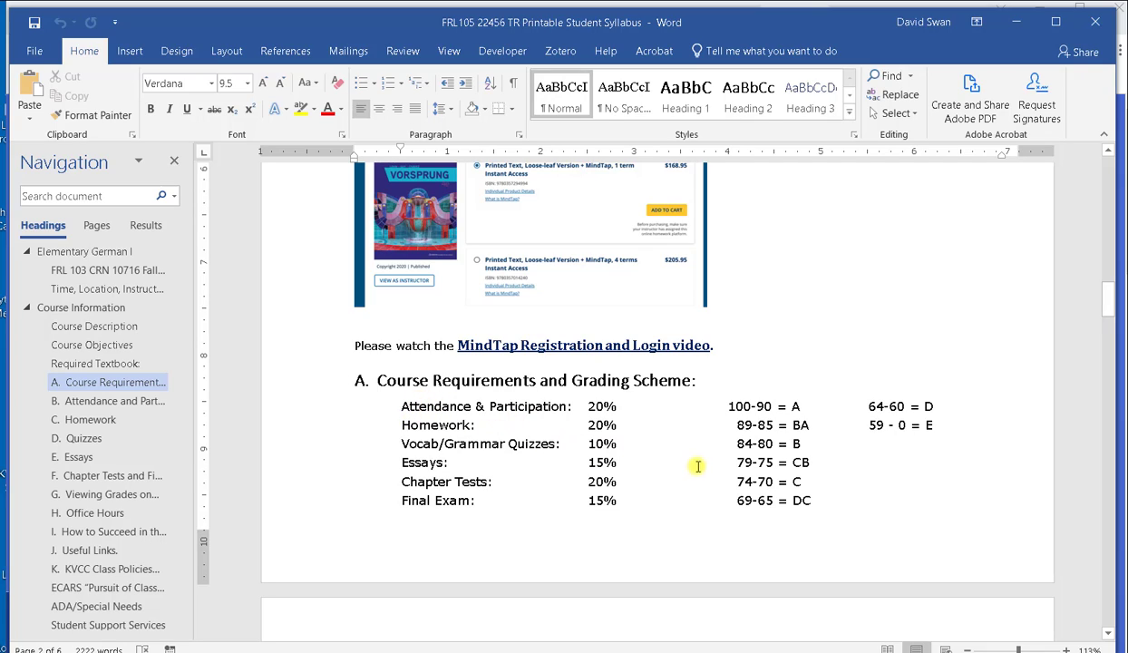